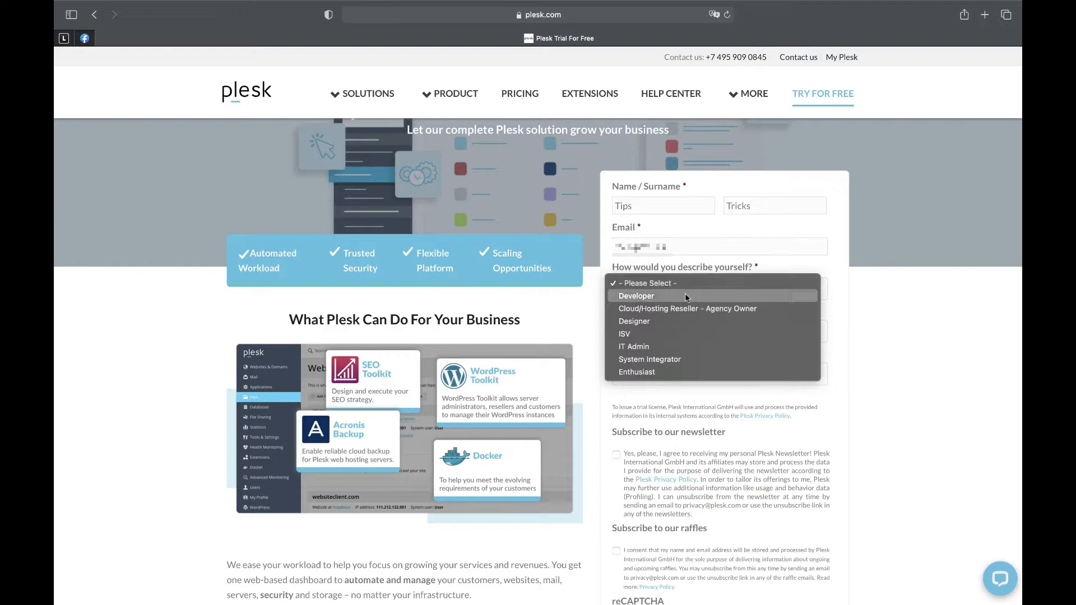
Step: Choose IT Admin and United Kingdom in the trial form and pass the reCAPTCHA image check
left_click(633, 346)
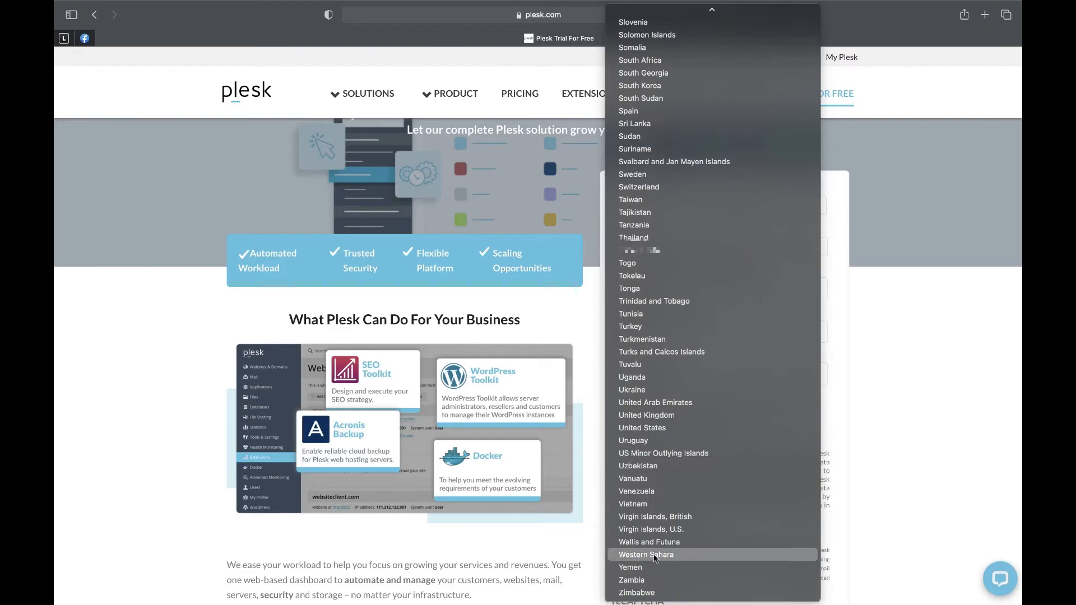
left_click(645, 414)
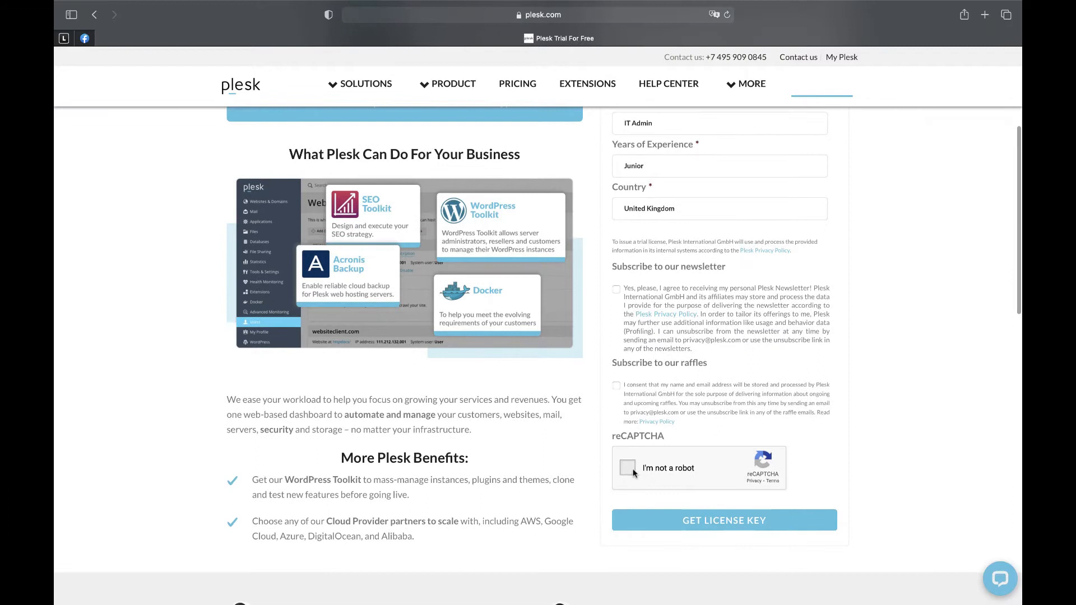
left_click(628, 468)
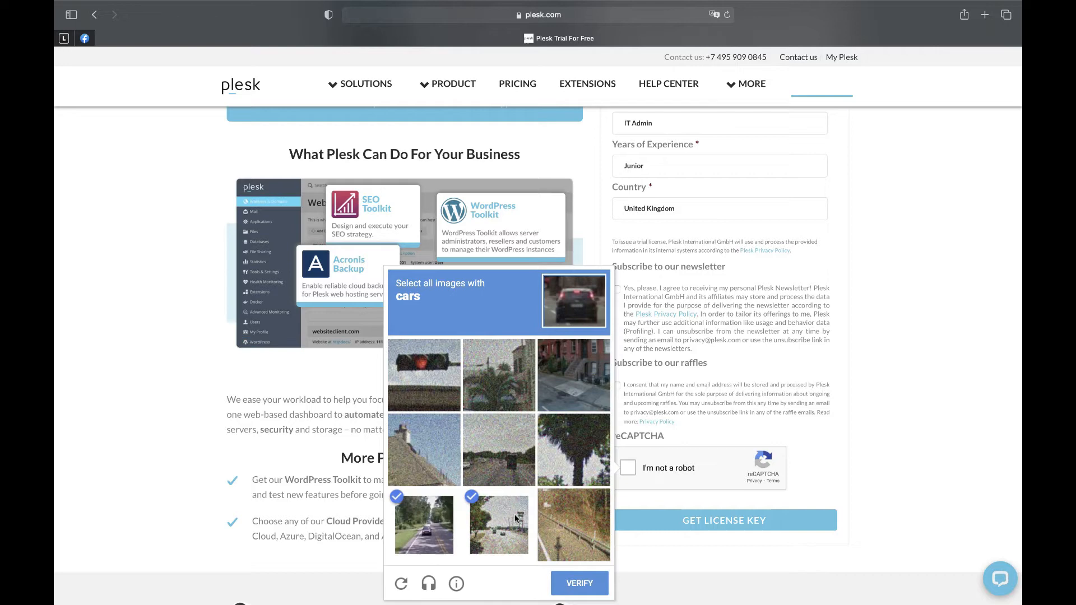
left_click(578, 583)
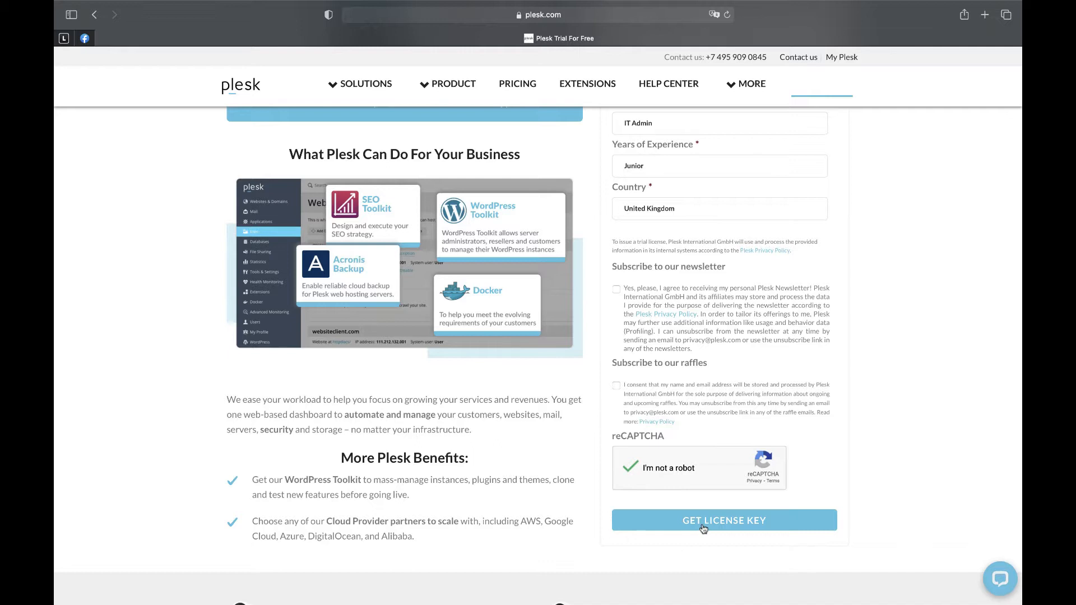
Step: Request the license key, confirm the email with Plesk and read the activation code email
left_click(723, 520)
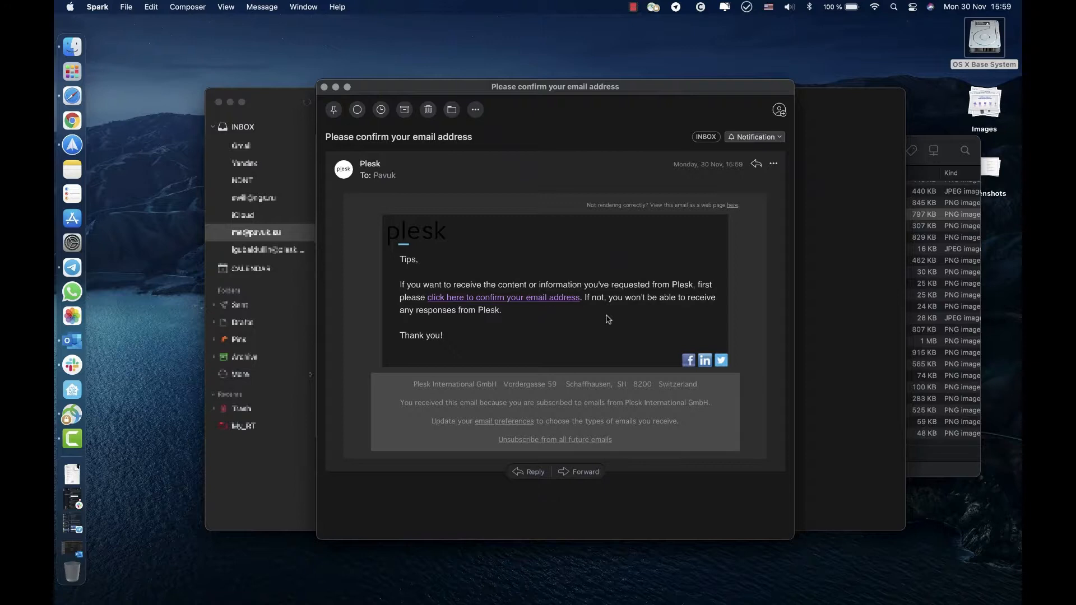
left_click(504, 297)
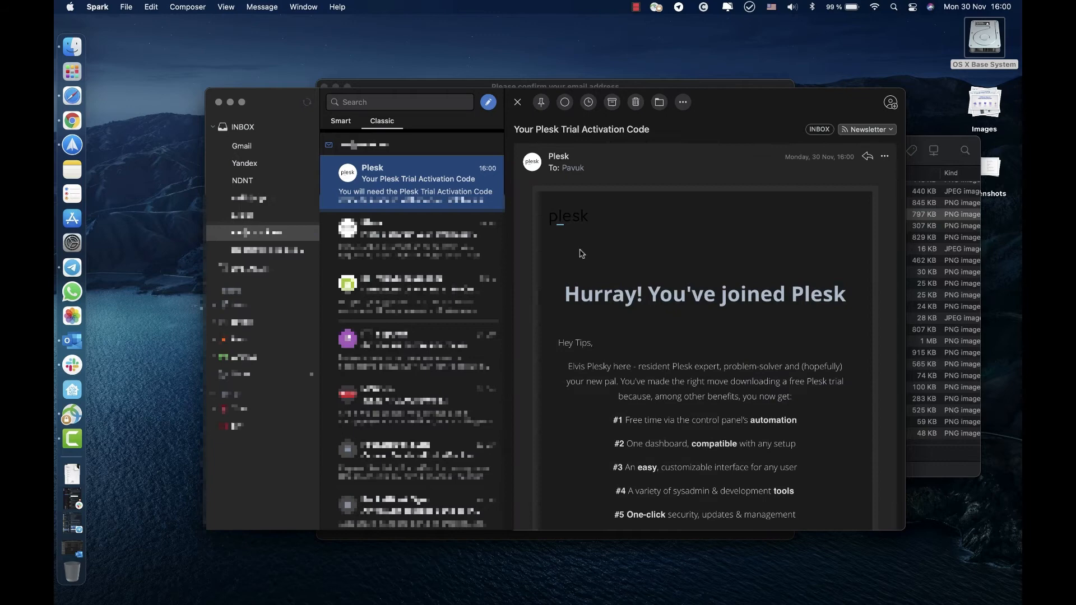
scroll("down", 3)
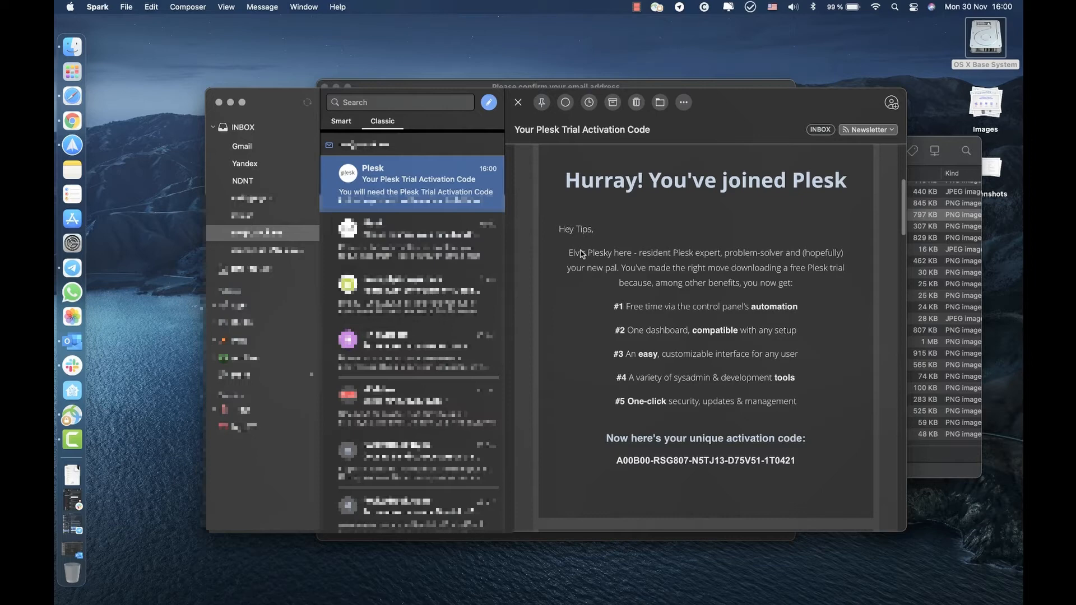
scroll("down", 3)
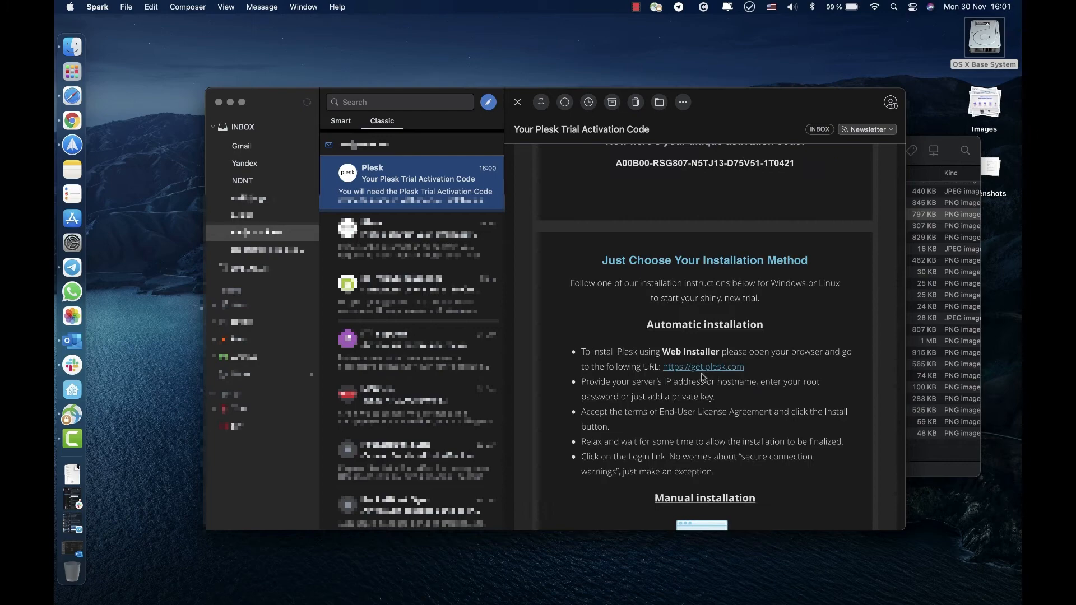
Step: Reach the Web Installer from the email and enter server 168.119.131.123 with root SSH login
left_click(703, 367)
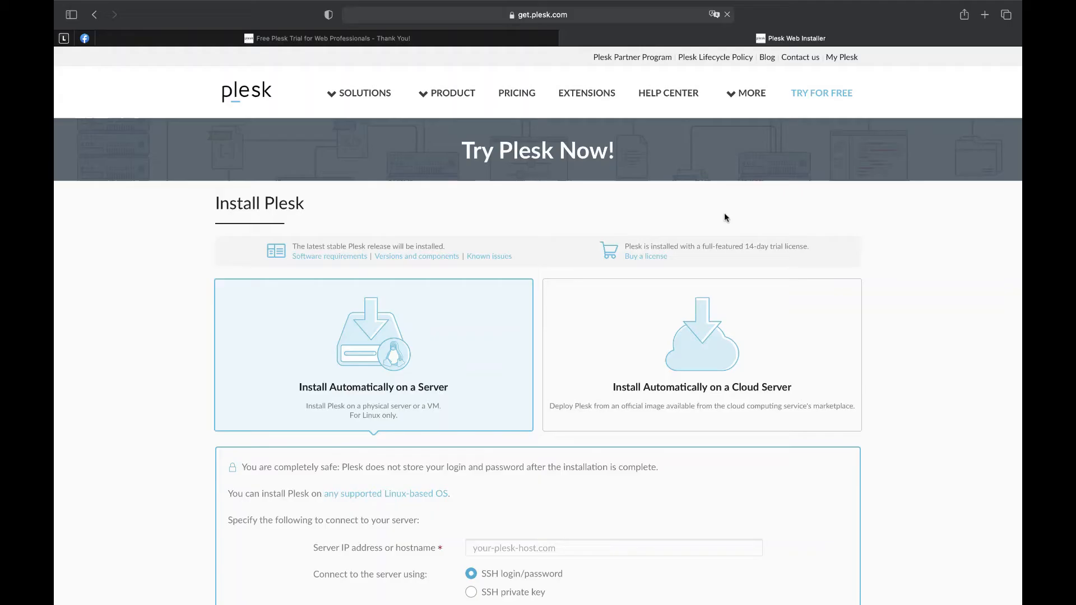
scroll("down", 3)
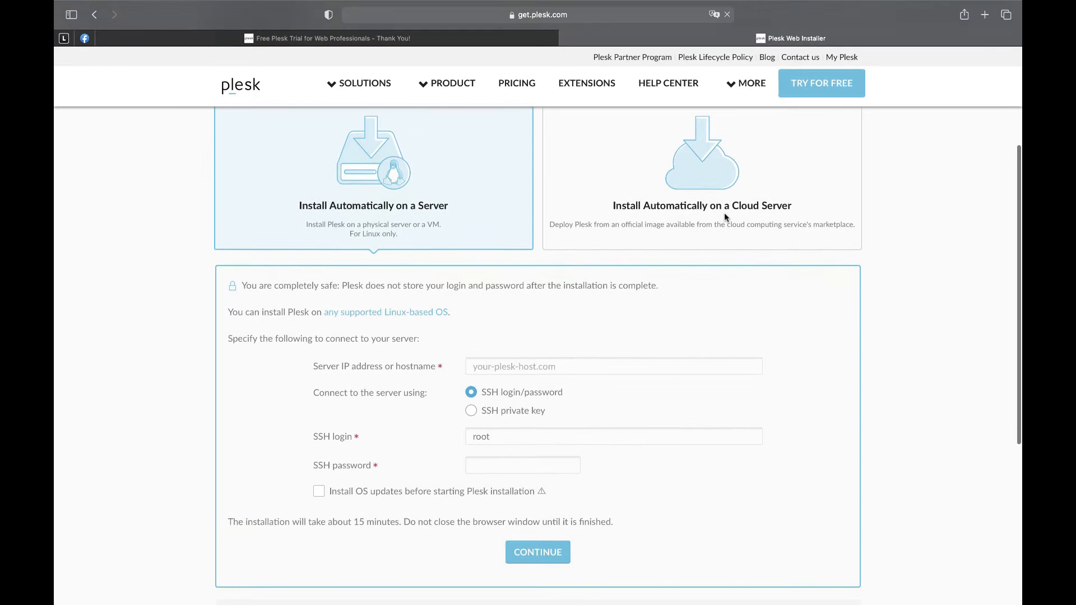
scroll("up", 3)
type("168.119.131.123")
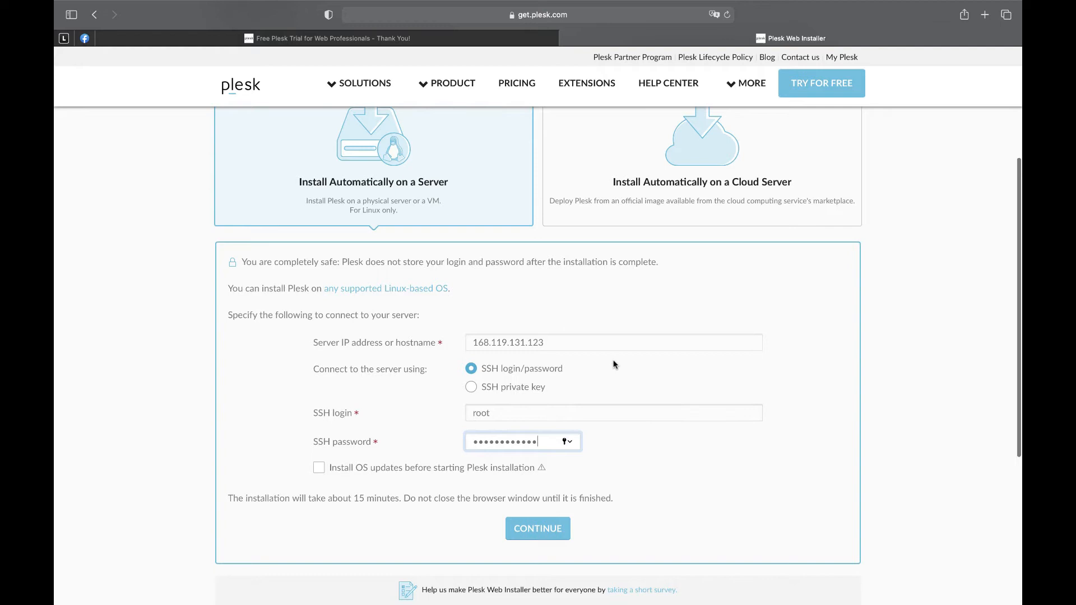
scroll("down", 3)
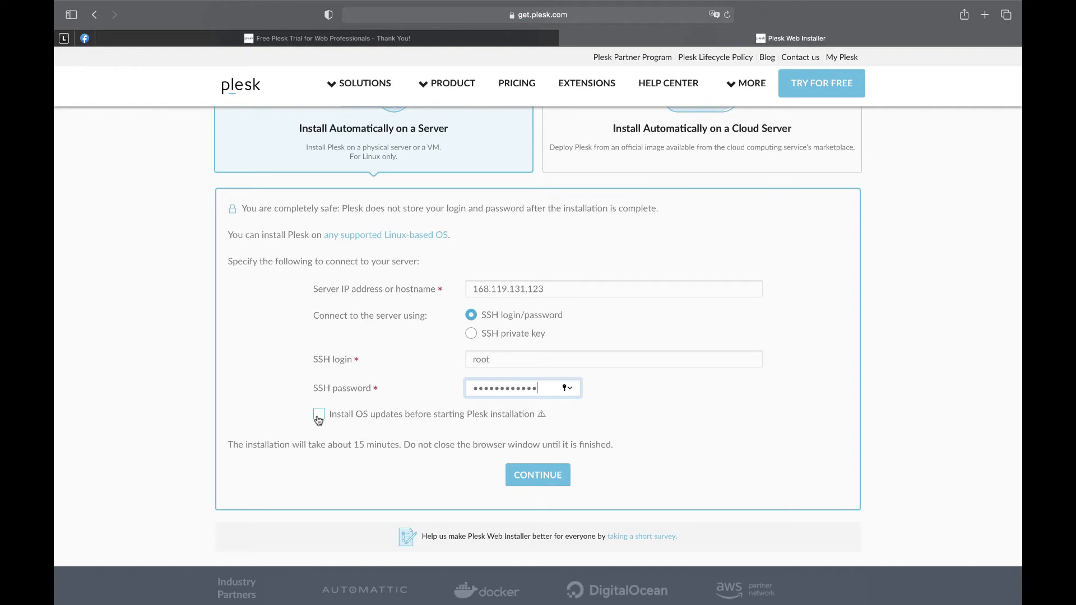
Step: Enable OS updates before installation and start installing Plesk with these settings
left_click(318, 414)
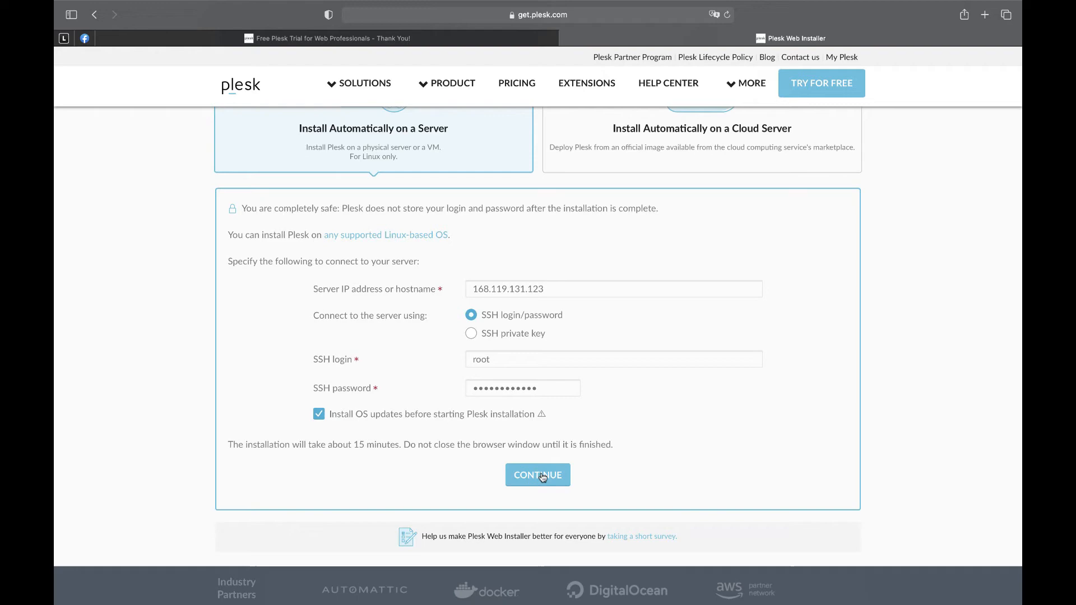
left_click(537, 476)
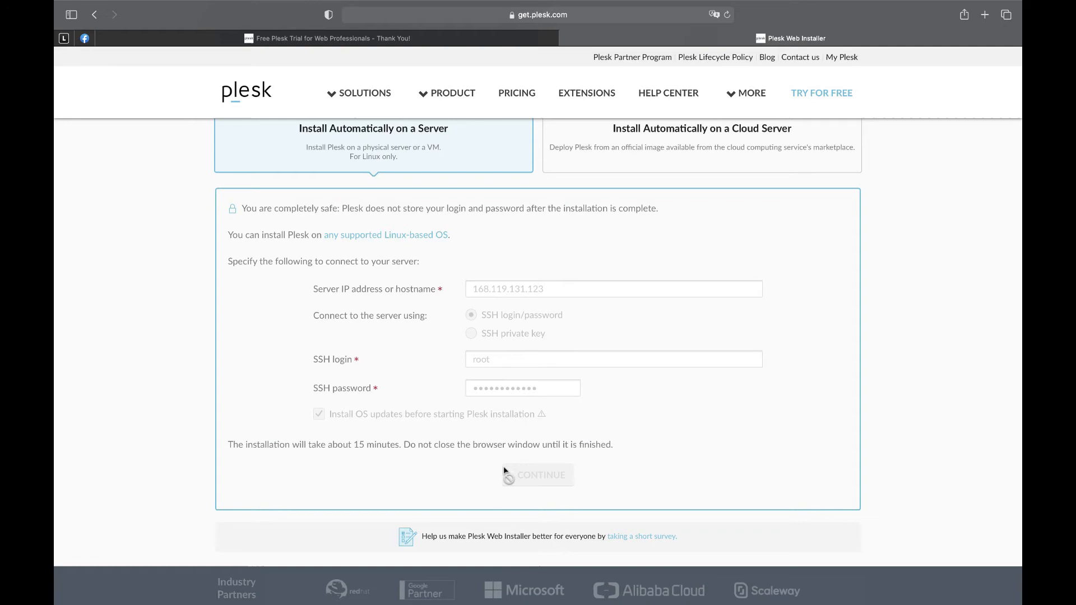
Step: Let the install run on 168.119.131.123, minimizing the LiveChat window meanwhile
left_click(538, 475)
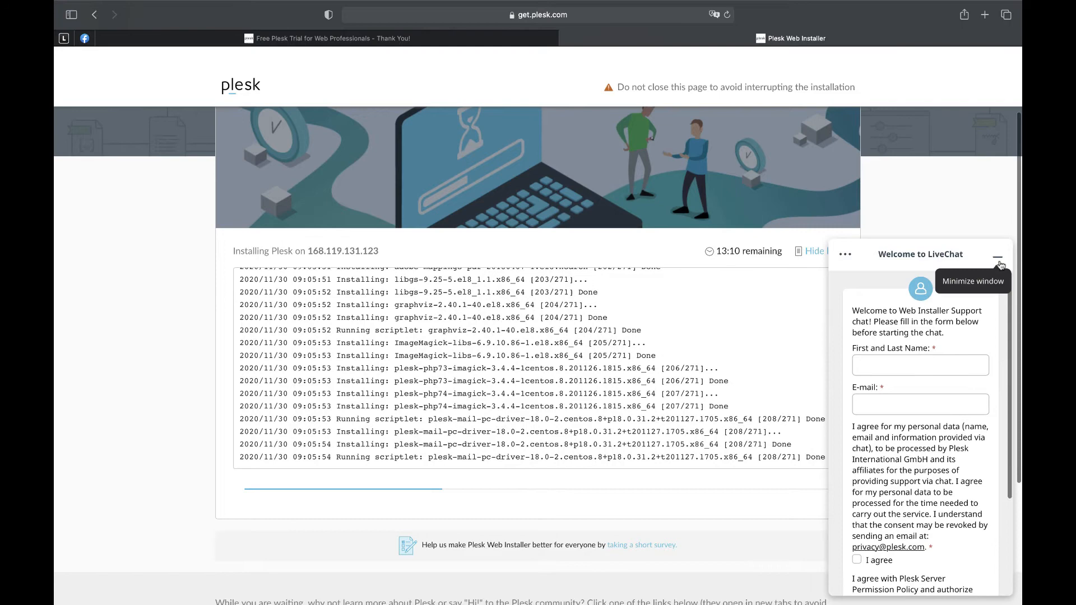
left_click(997, 255)
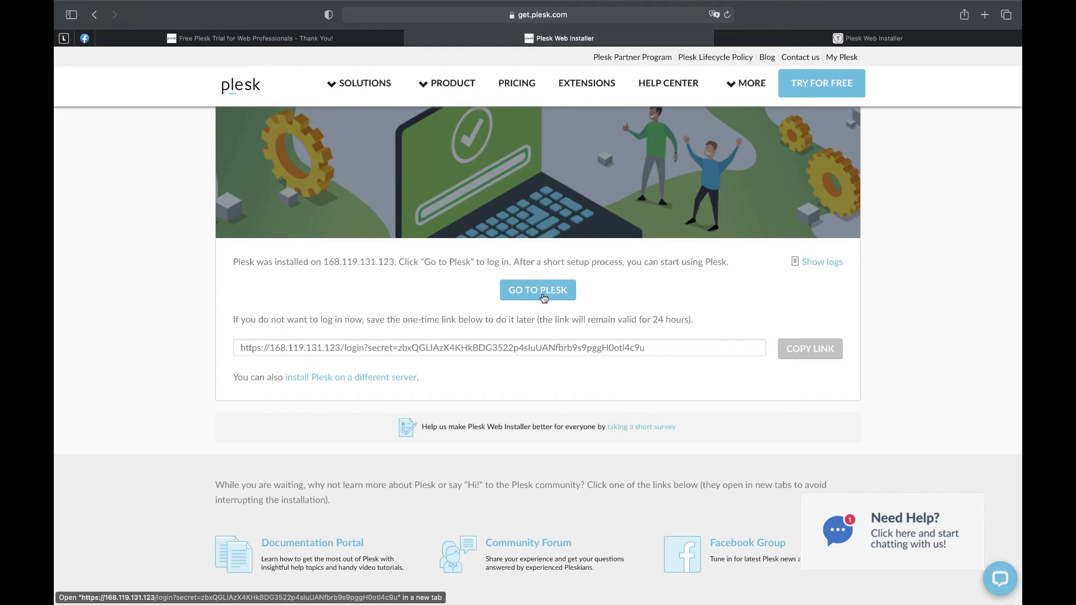
Step: Log in to the new Plesk, generate the admin password and enter Plesk with the trial code
left_click(537, 290)
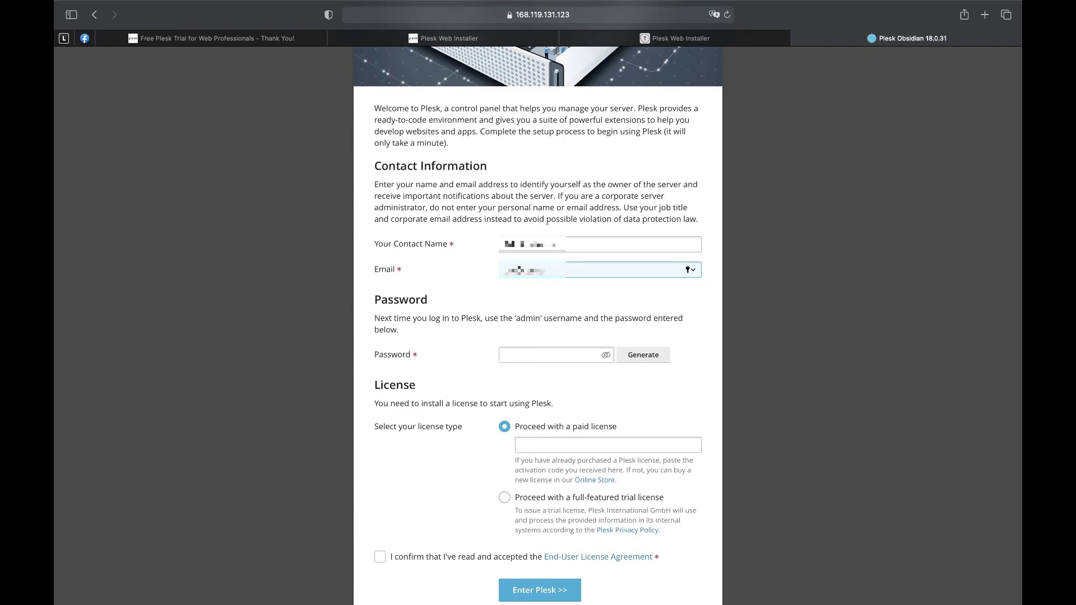
left_click(642, 354)
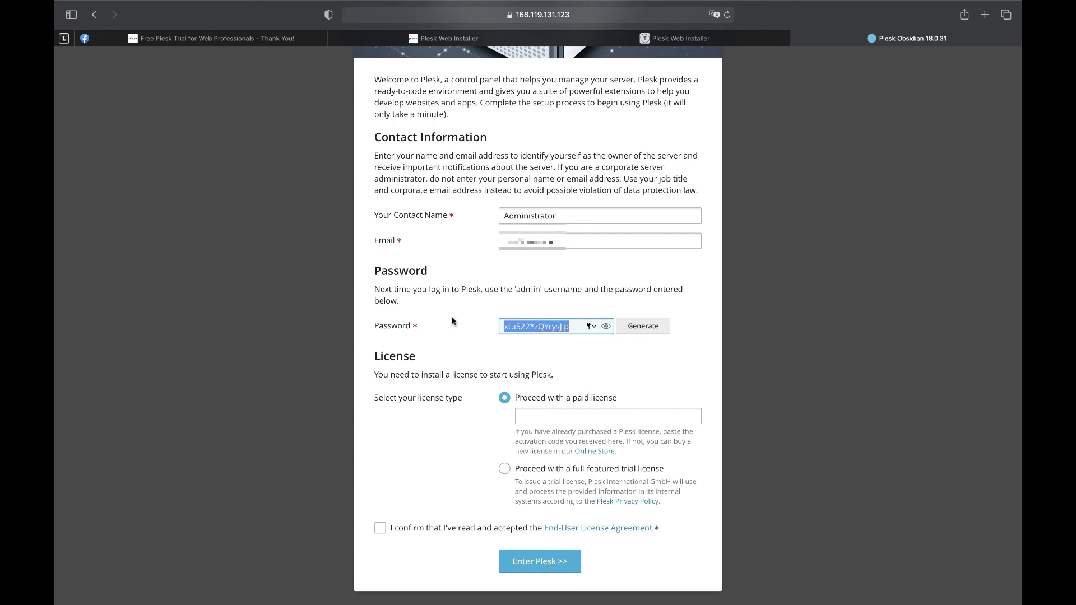
mouse_move(472, 472)
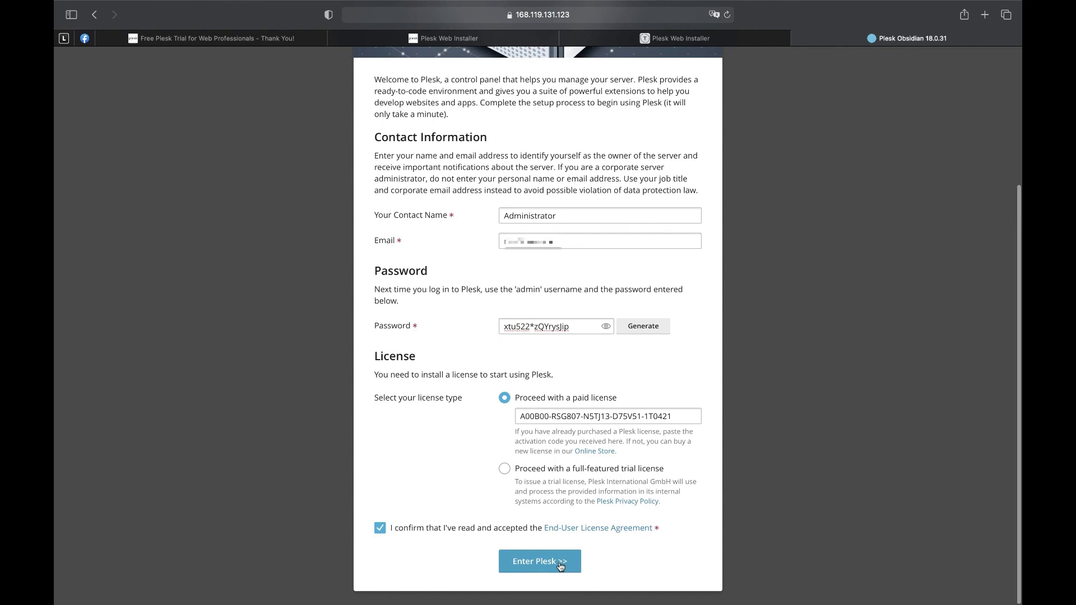
left_click(539, 562)
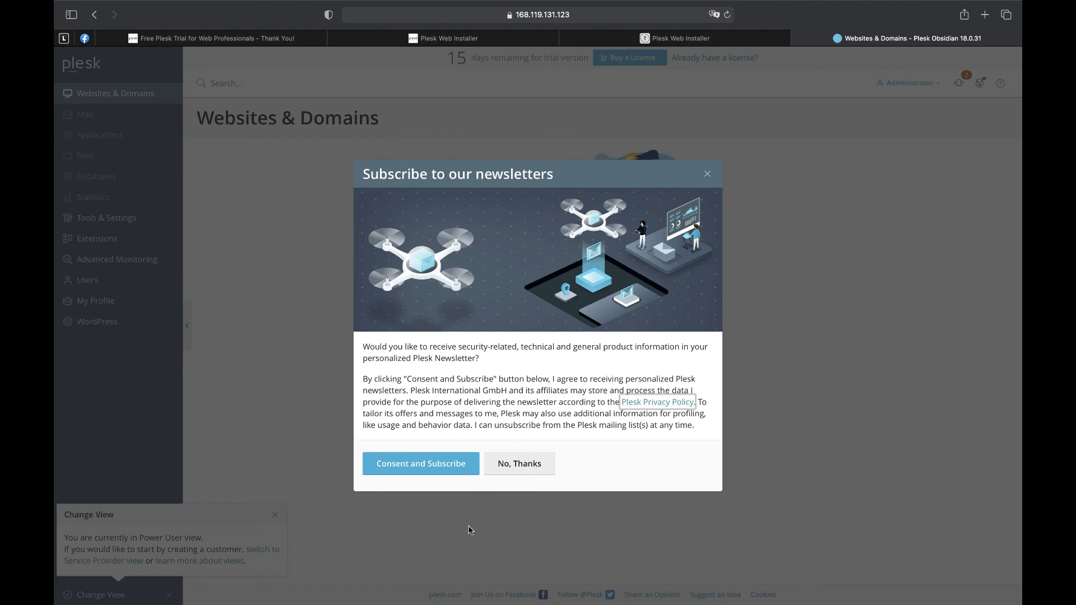
Step: Decline the newsletter subscription with 'No, Thanks'
left_click(519, 462)
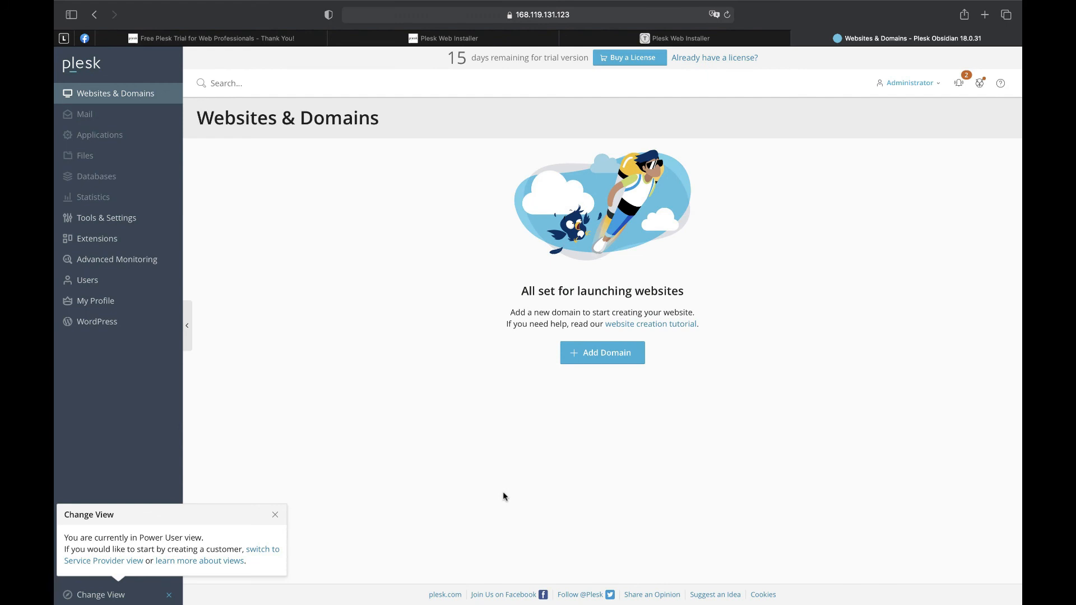